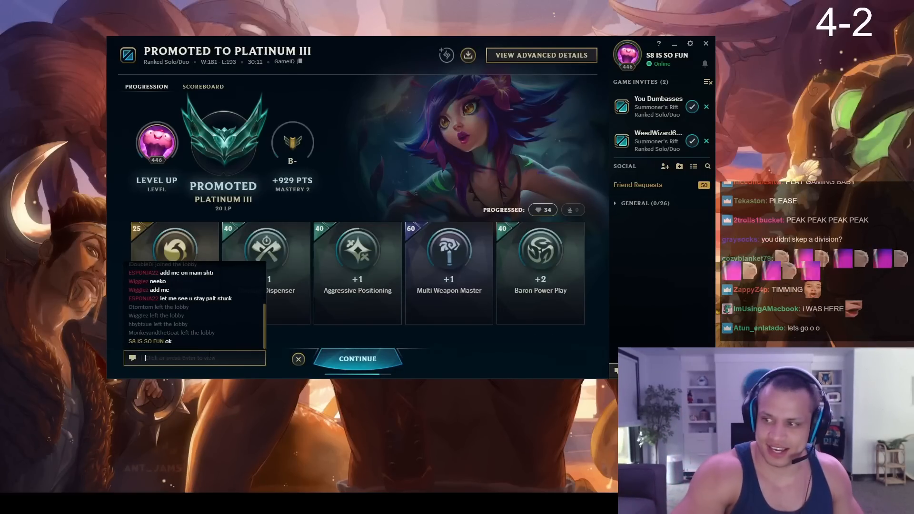
Send the message 'lets se' in the post-game lobby chat
text(lets se)
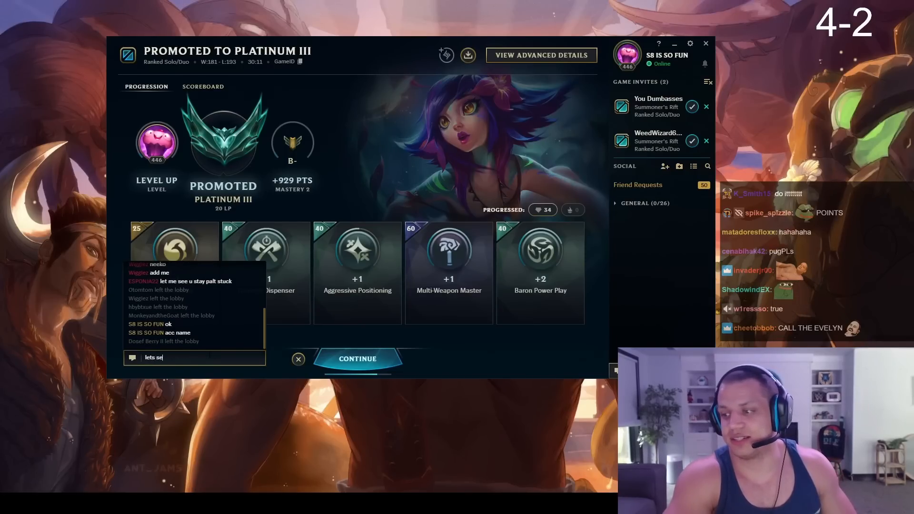
key(enter)
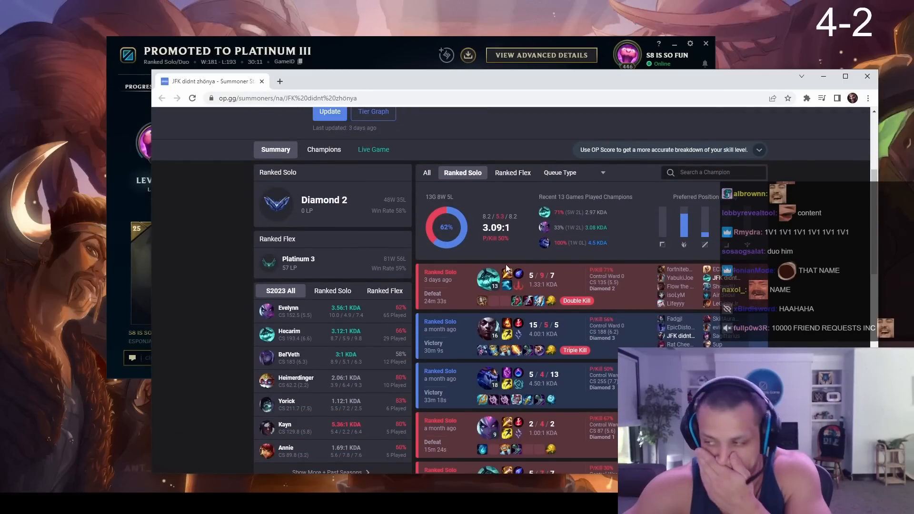
Scroll down JFK didnt zhönya's OP.GG profile to the ranked stats and tier graph
scroll(down, 3)
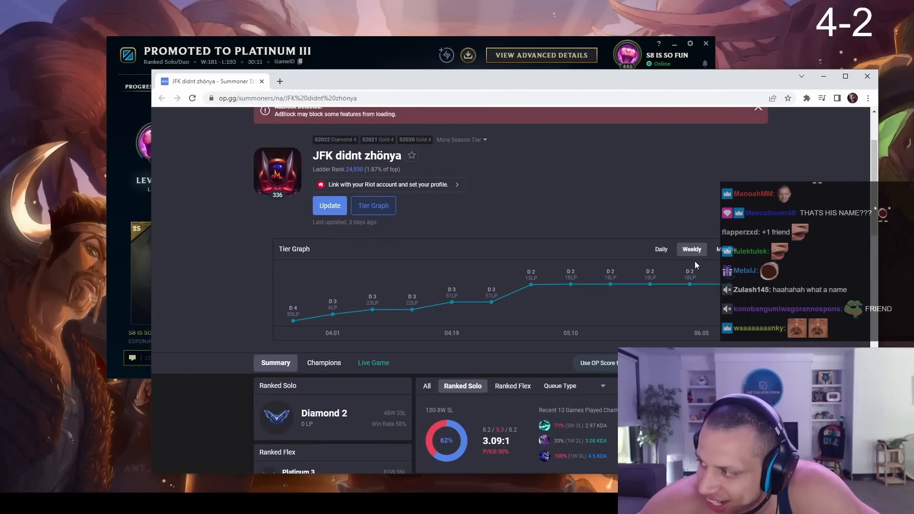
scroll(down, 3)
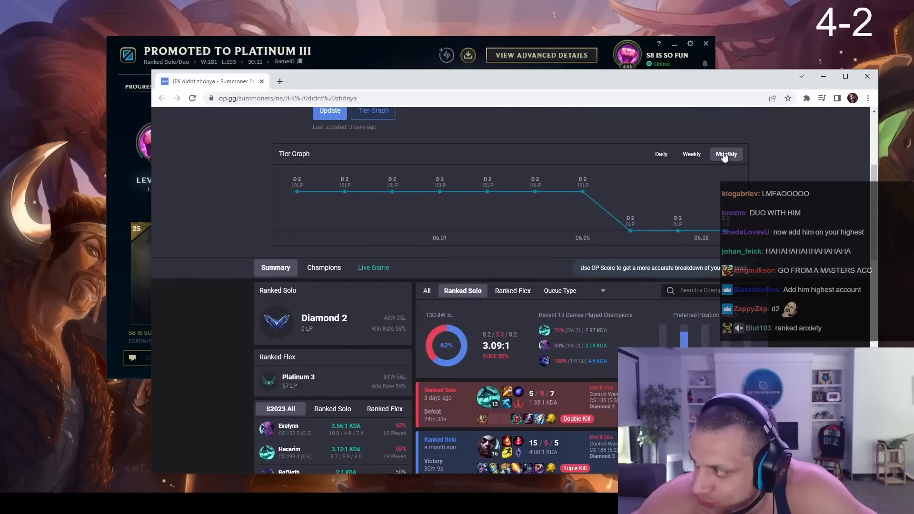
scroll(down, 3)
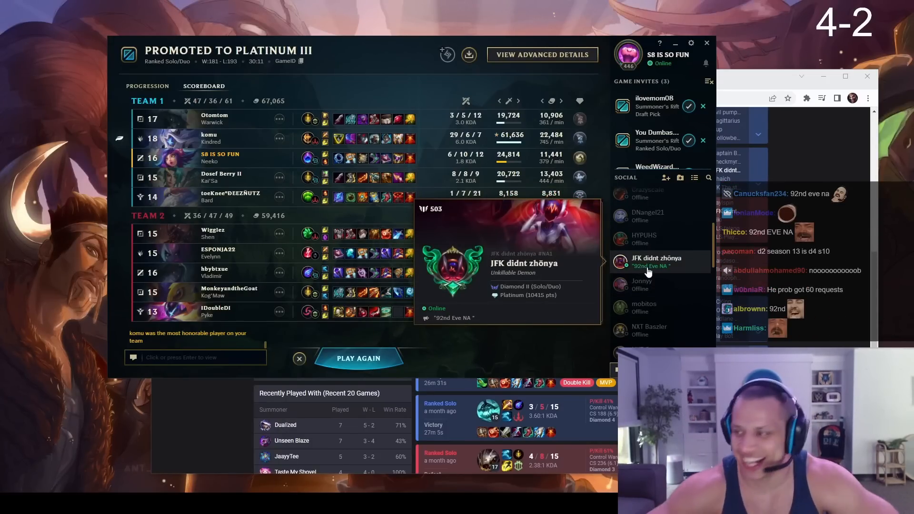
click(656, 261)
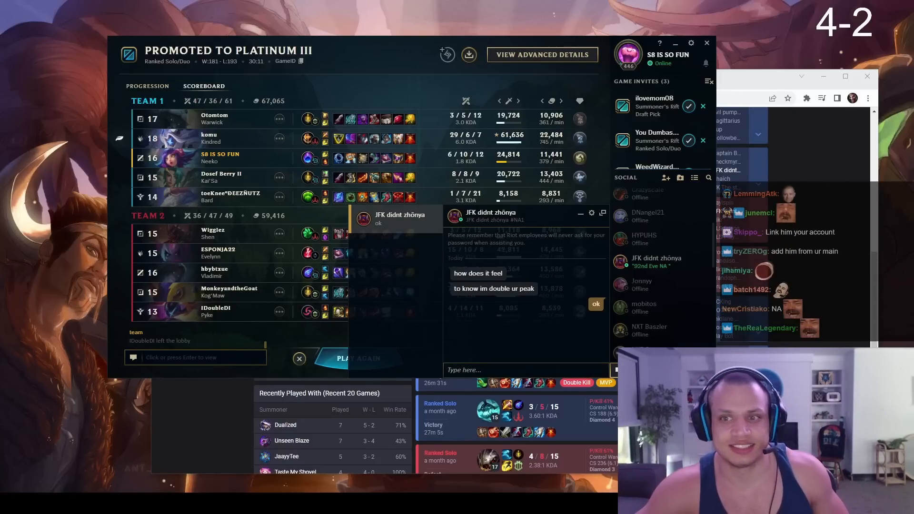
text(me)
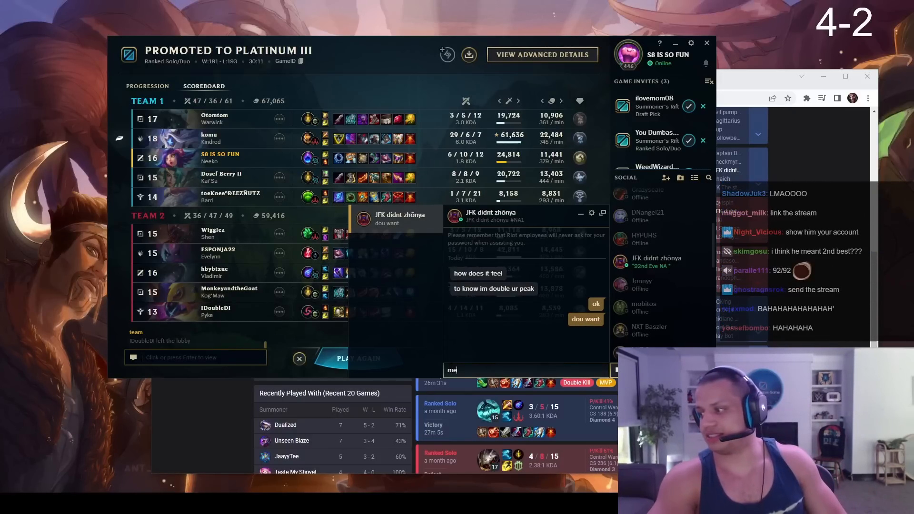
text(to go to my mai)
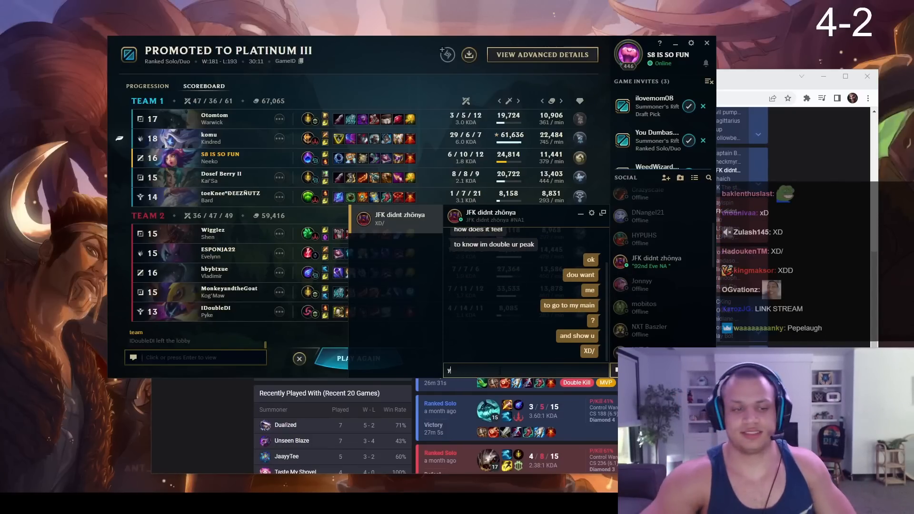
text(my mai)
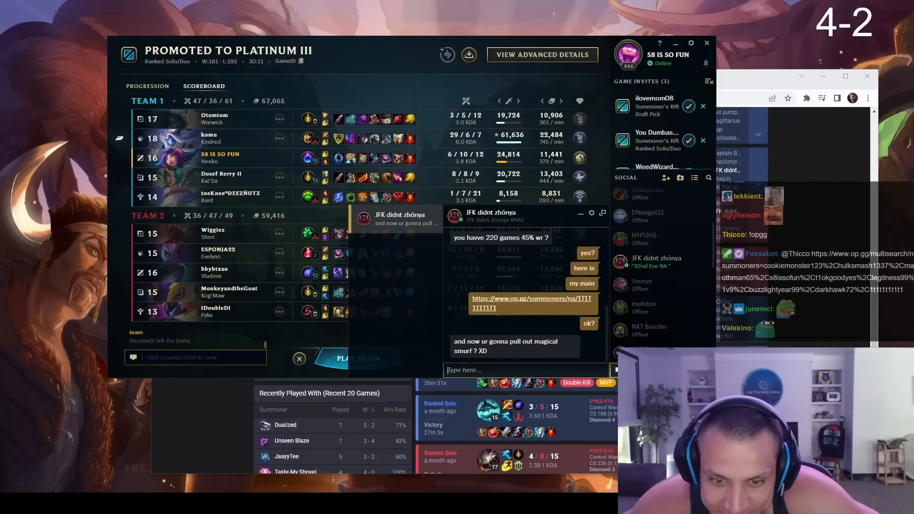
text(go look)
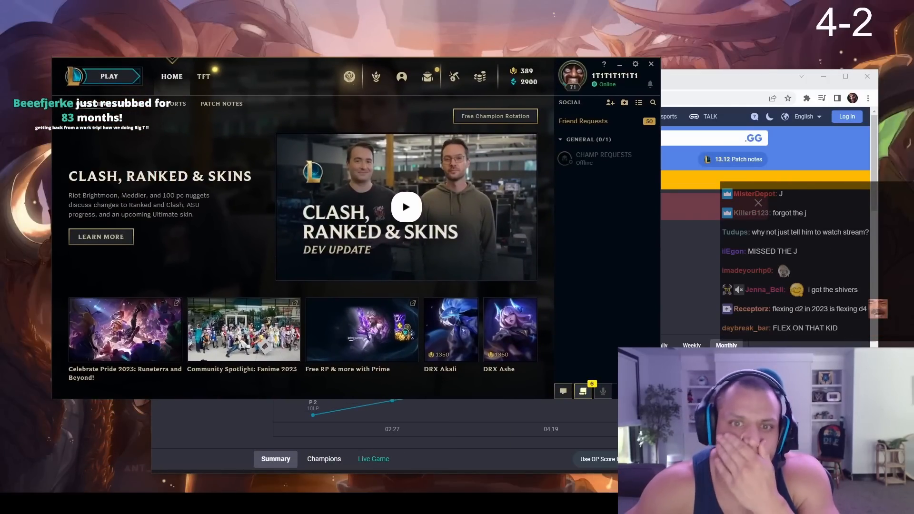
Send JFK didnt zhönya the 'WHAT' and 'LOW' taunts
text(WHAT)
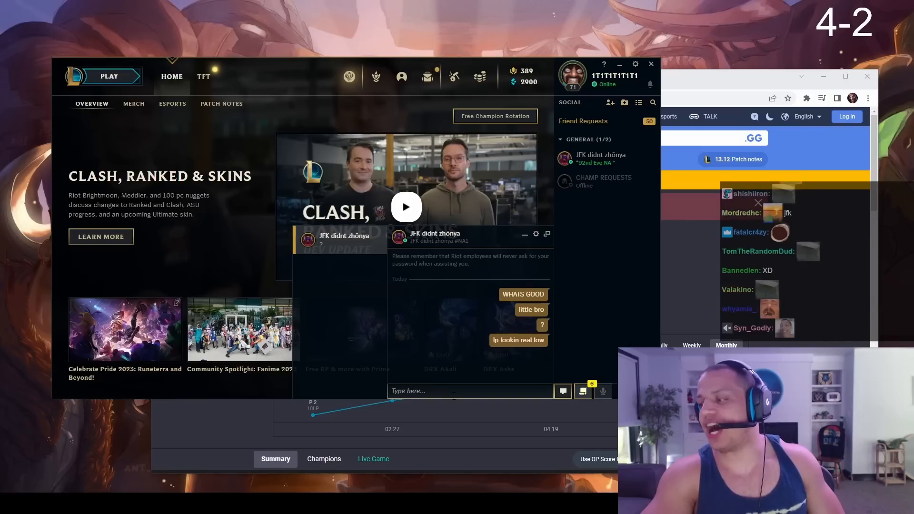
text(LOW)
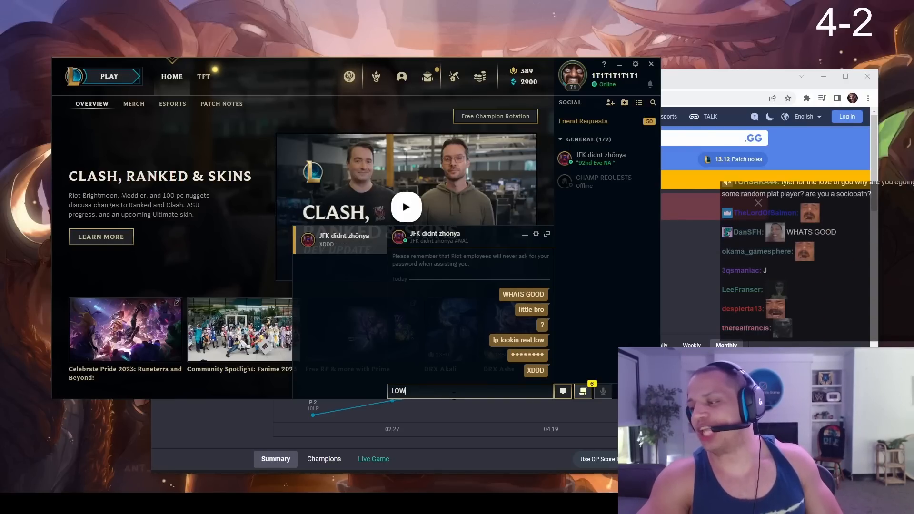
key(Enter)
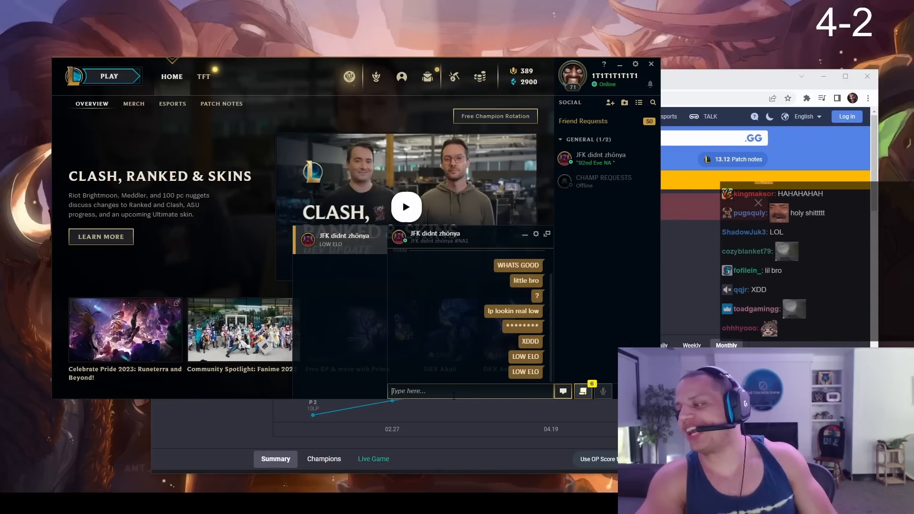
Follow up with 'AHAHAH', 'LOW E' and 'XDDDDDDDD AHAH' taunts
text(AHAHAH)
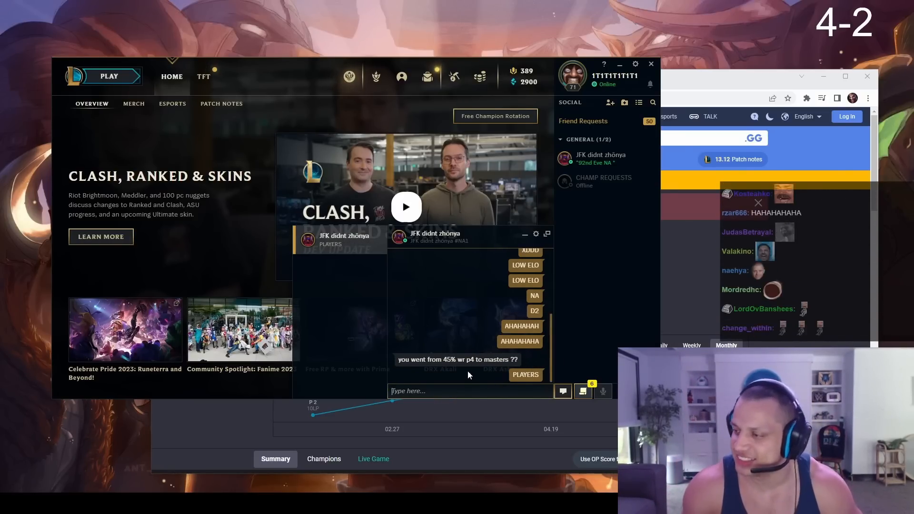
text(LOW E)
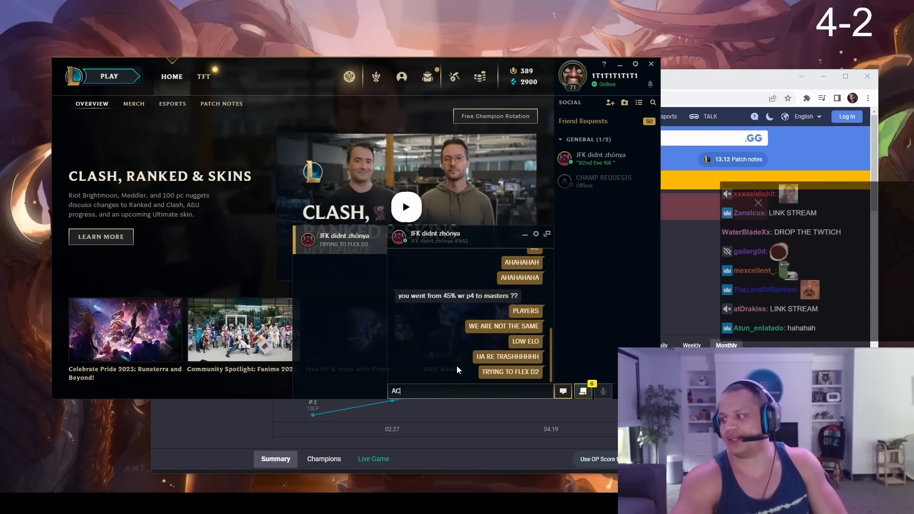
text(XDDDDDDDD AHAH)
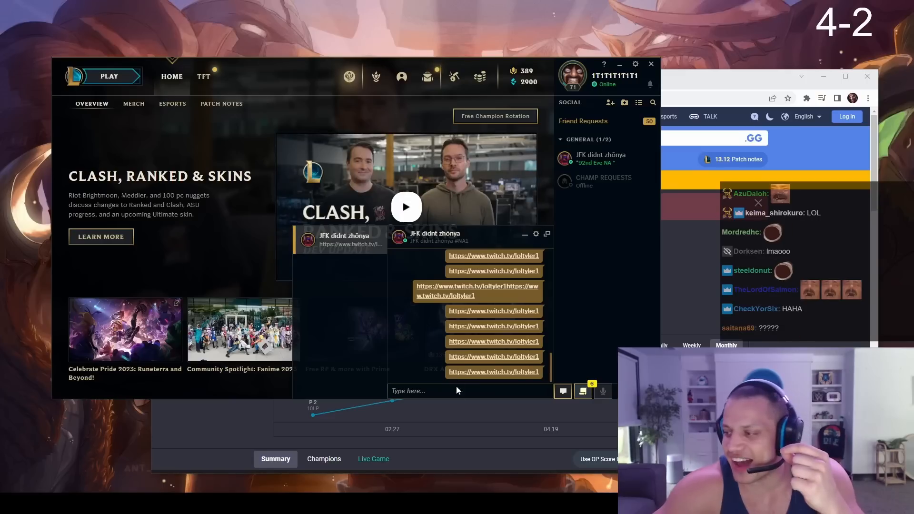
Write the peak-rank list: 1027 LP rank 27 mid, 900 LP top 100 jungle
text(do uwant to know)
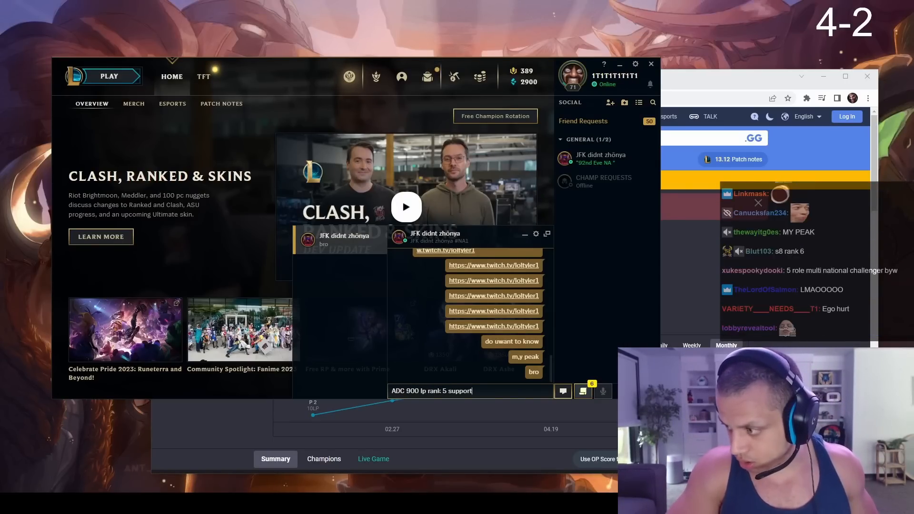
text(1027 lp ra)
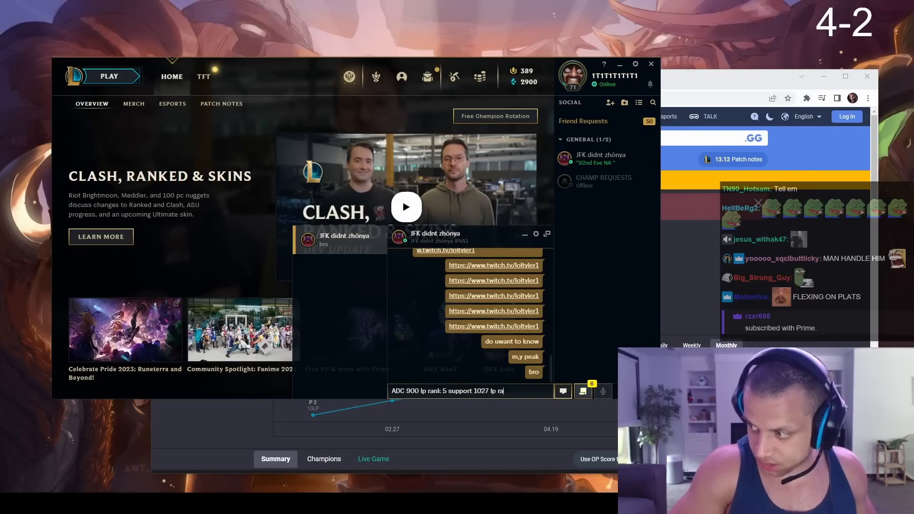
text(rank 27 mid 9)
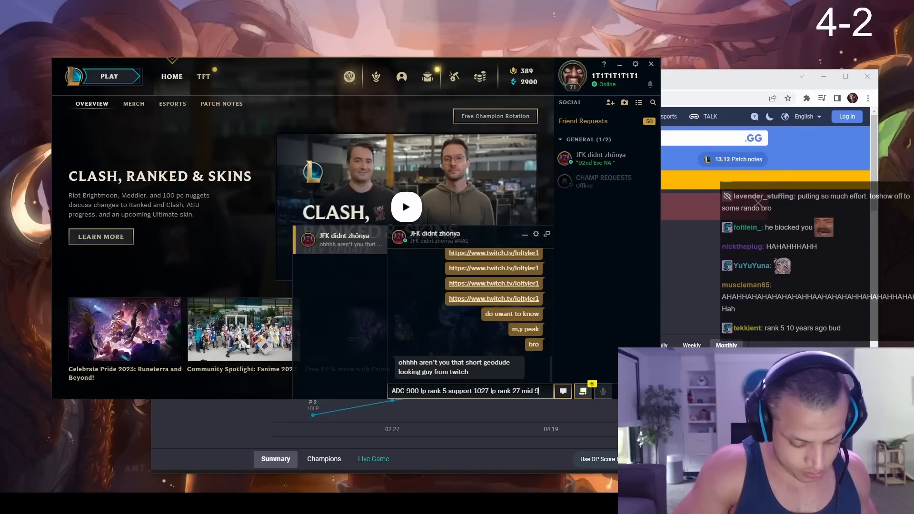
text(00 lp top 100)
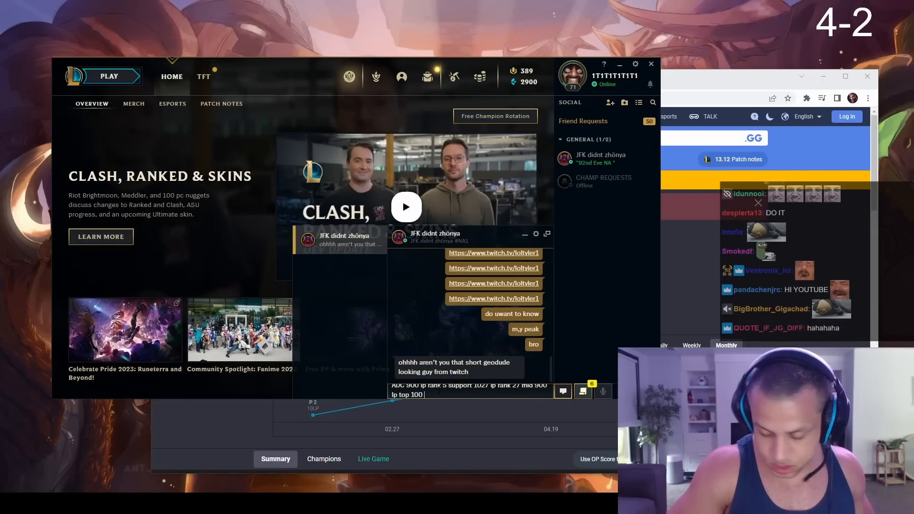
text(jungle 530lp top)
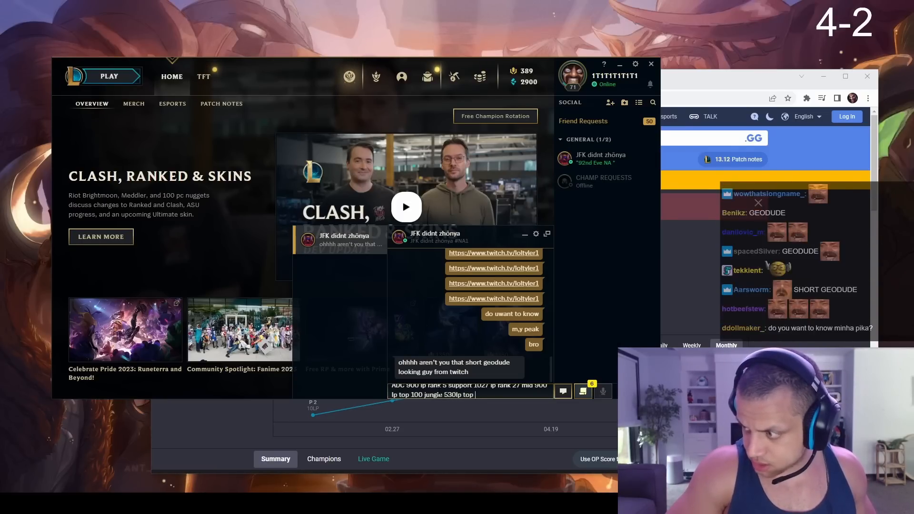
Finish the message noting all roles reached challenger
text(all c)
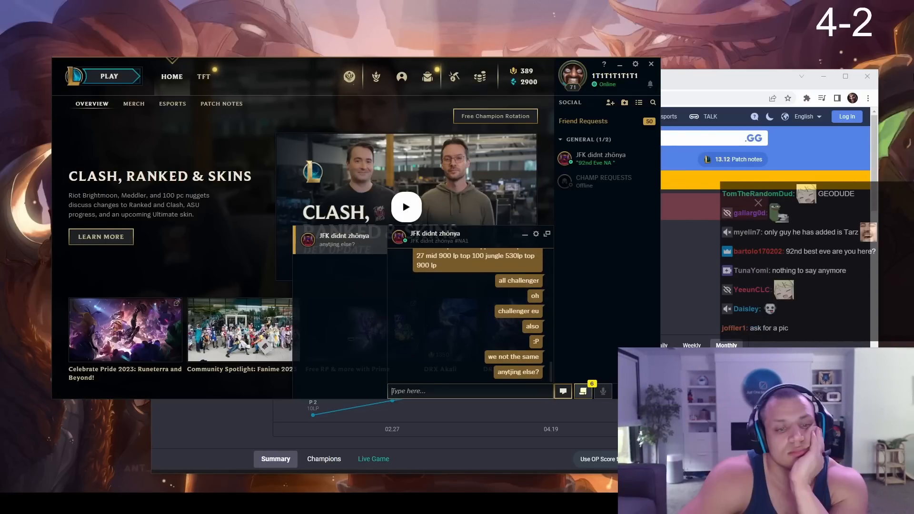
text(is we don)
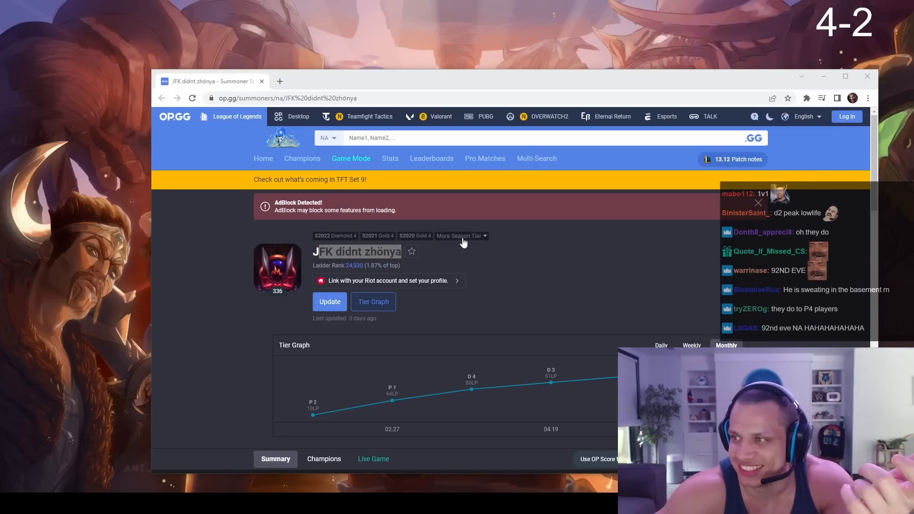
Scroll down JFK didnt zhönya's OP.GG profile before the match-found prompt
scroll(down, 3)
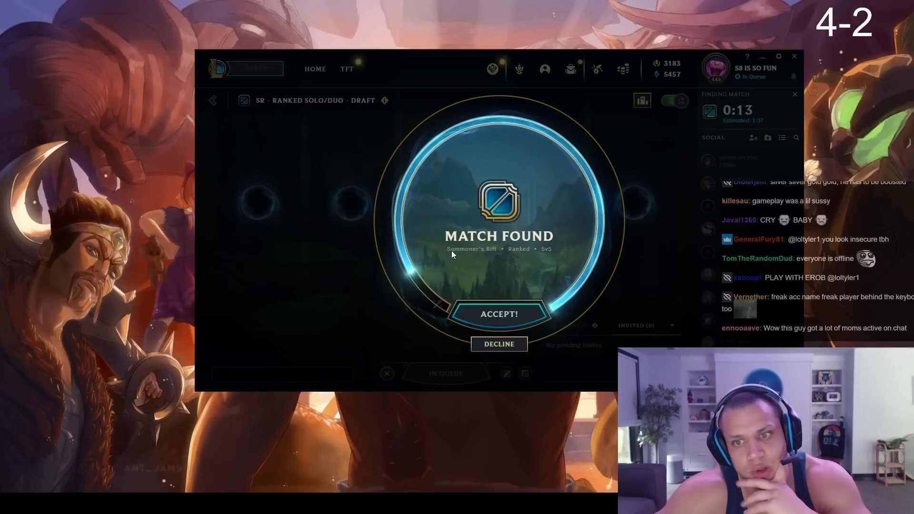
Accept the ranked match and filter the ban-phase grid to Jungle champions
click(499, 314)
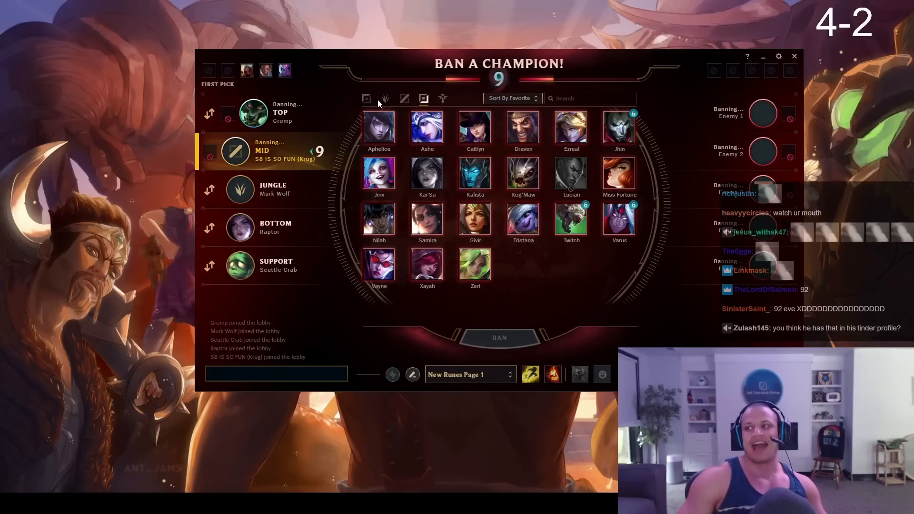
click(383, 99)
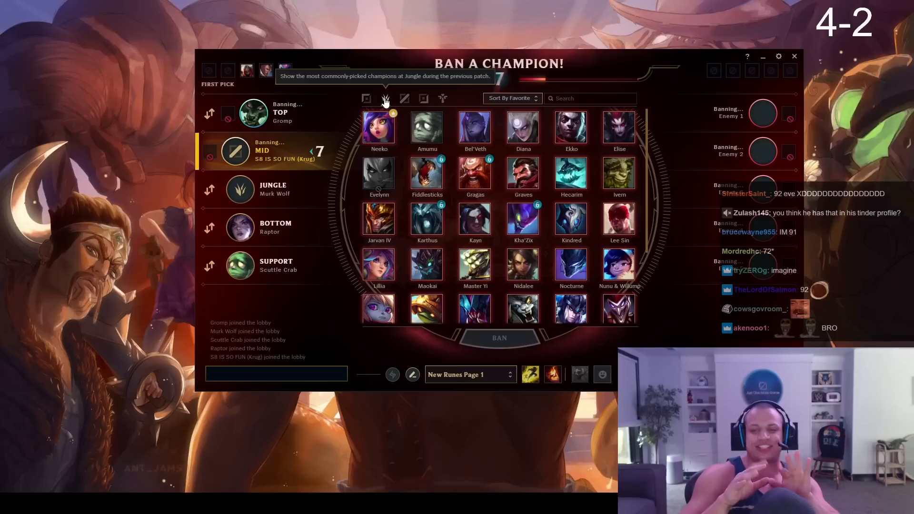